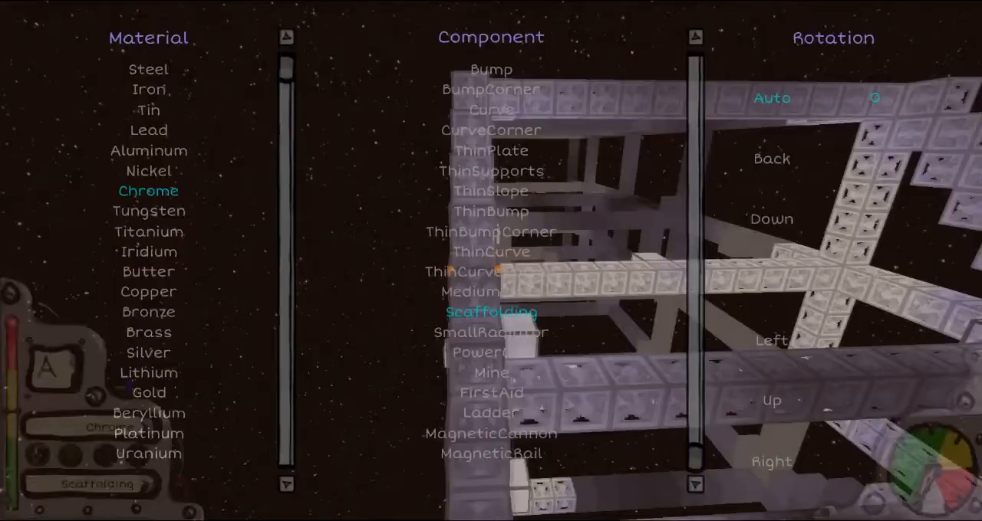
Switch the build component from Scaffolding to Slope in the Component list
scroll("up", 3)
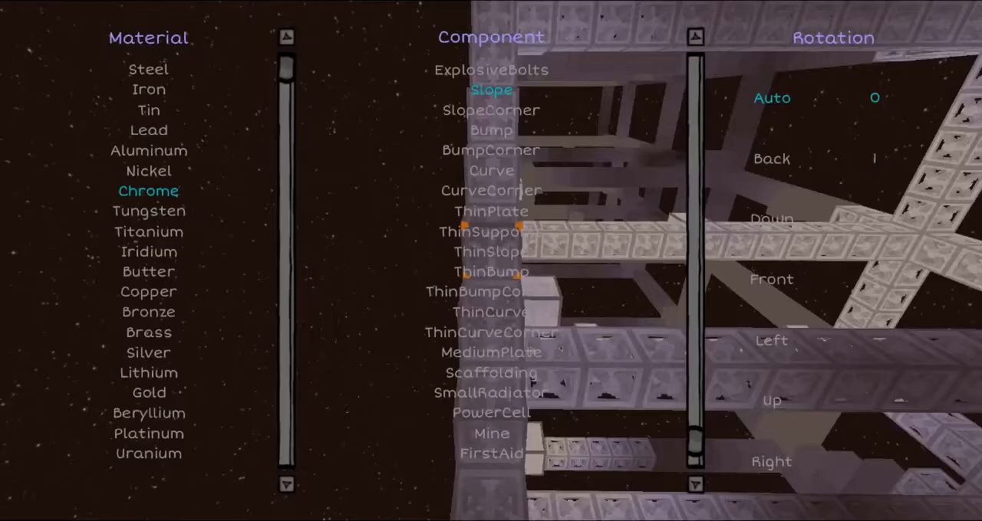
scroll("down", 3)
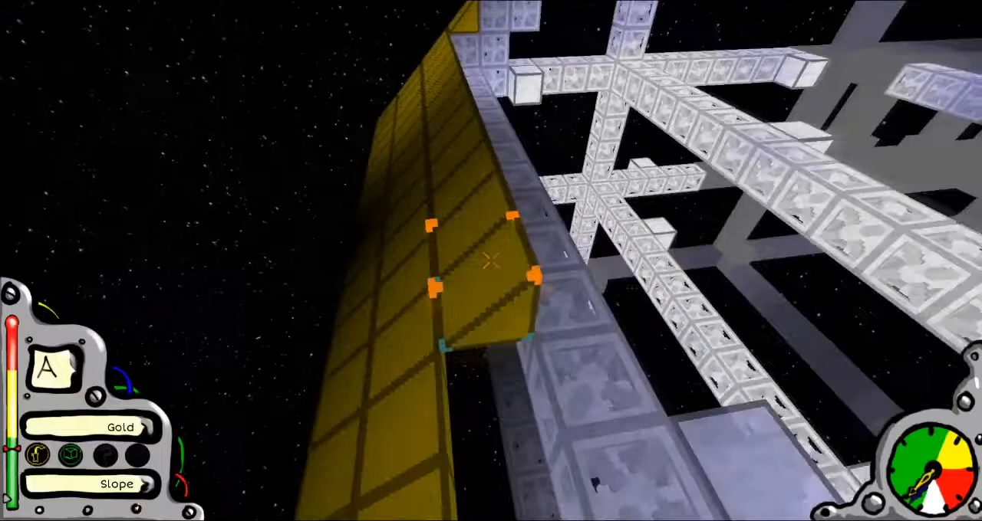
mouse_move(491, 261)
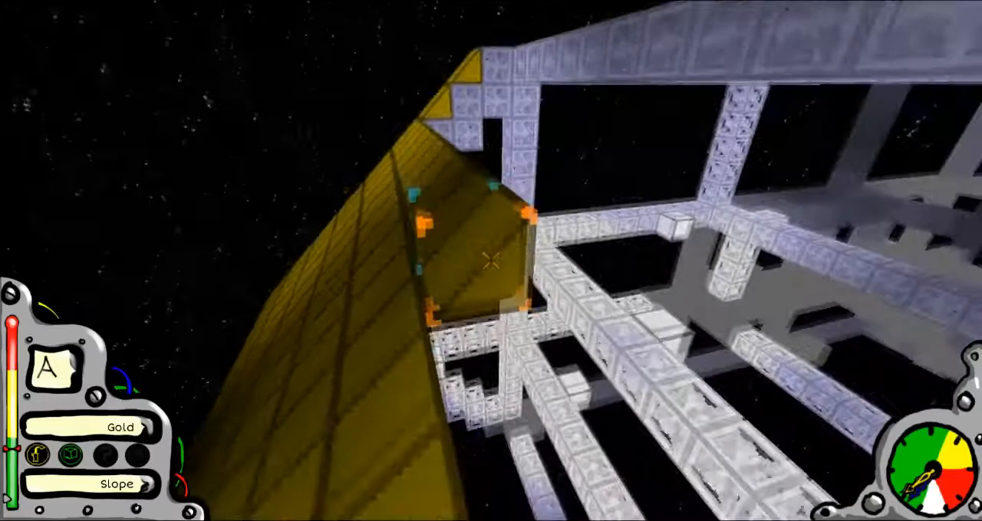
mouse_move(491, 260)
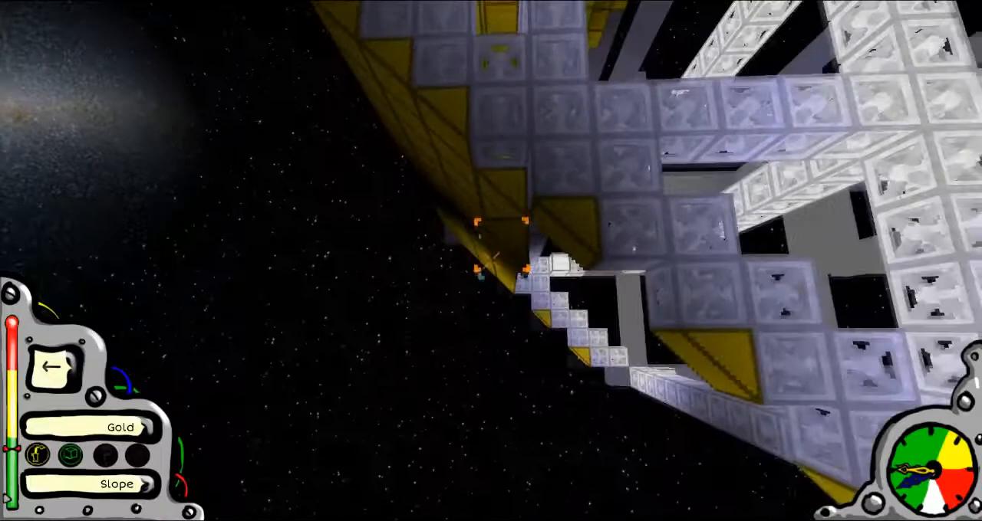
mouse_move(491, 260)
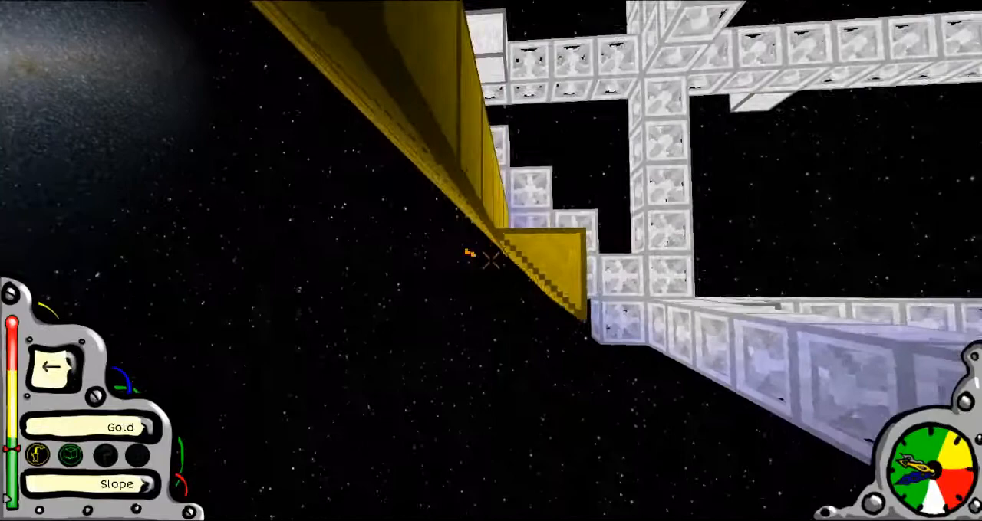
mouse_move(490, 260)
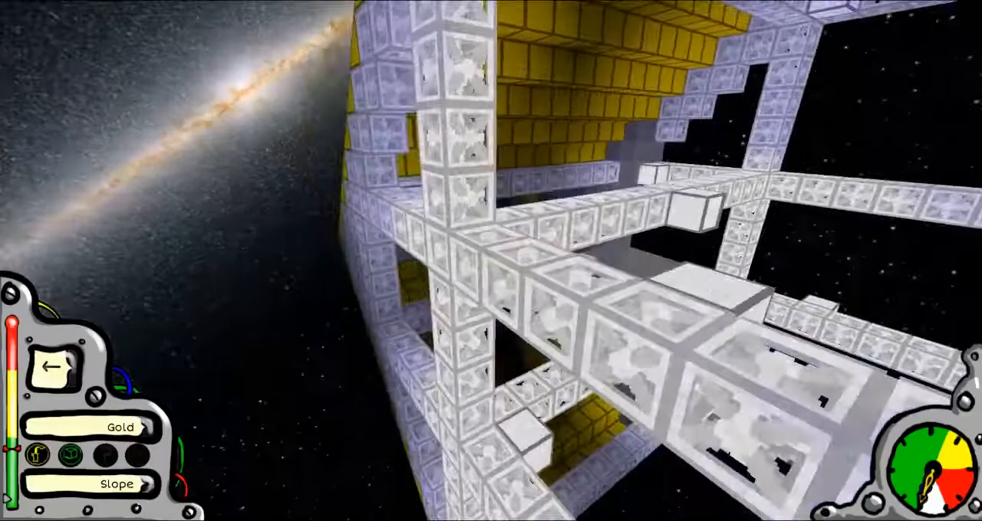
mouse_move(491, 261)
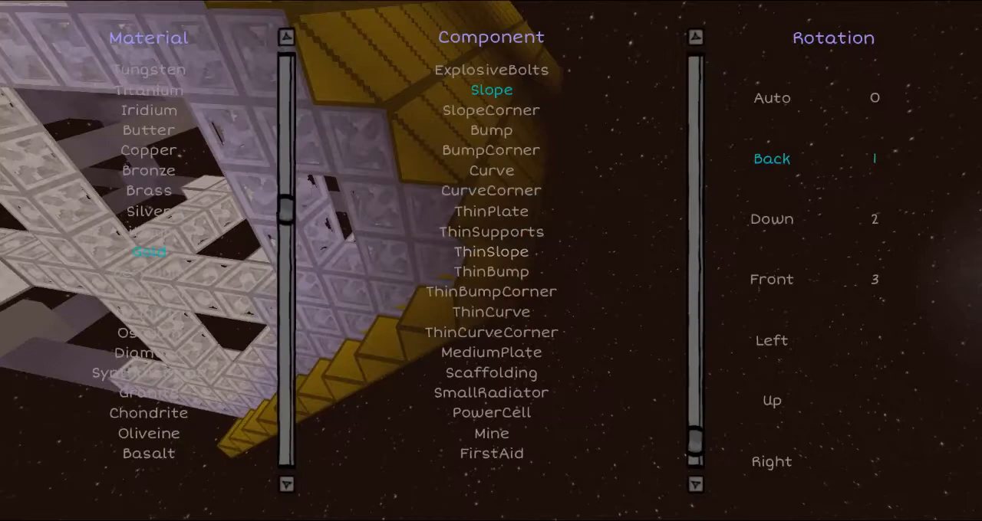
Set the gold slope piece's rotation to Down
left_click(771, 219)
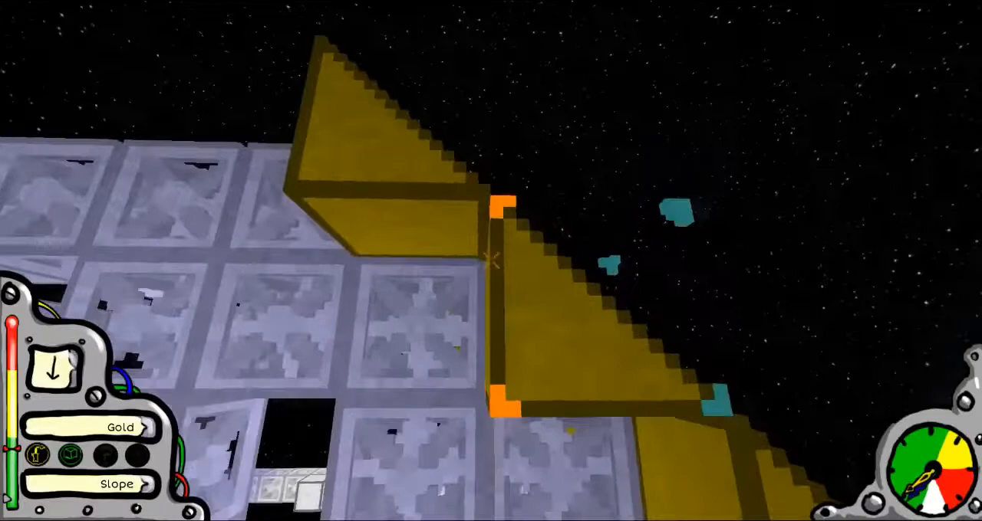
mouse_move(491, 260)
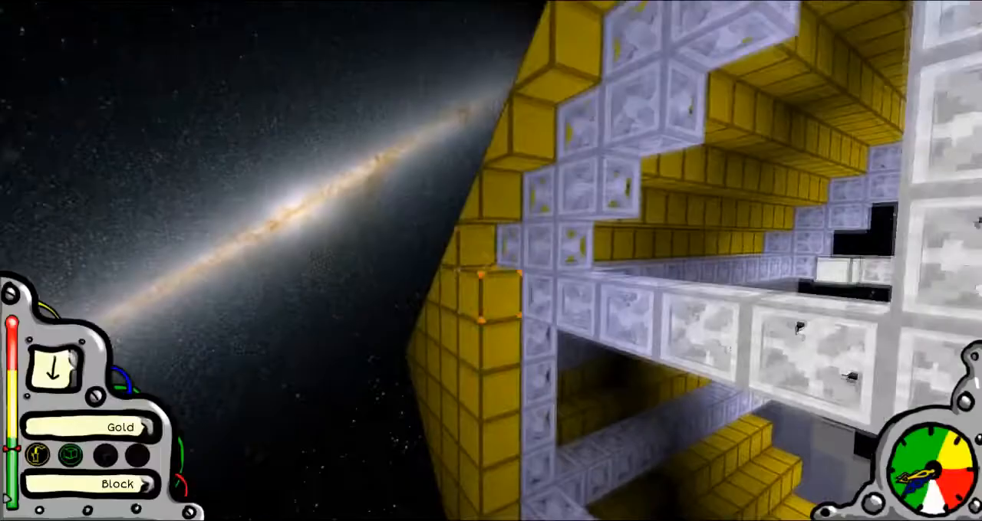
mouse_move(490, 261)
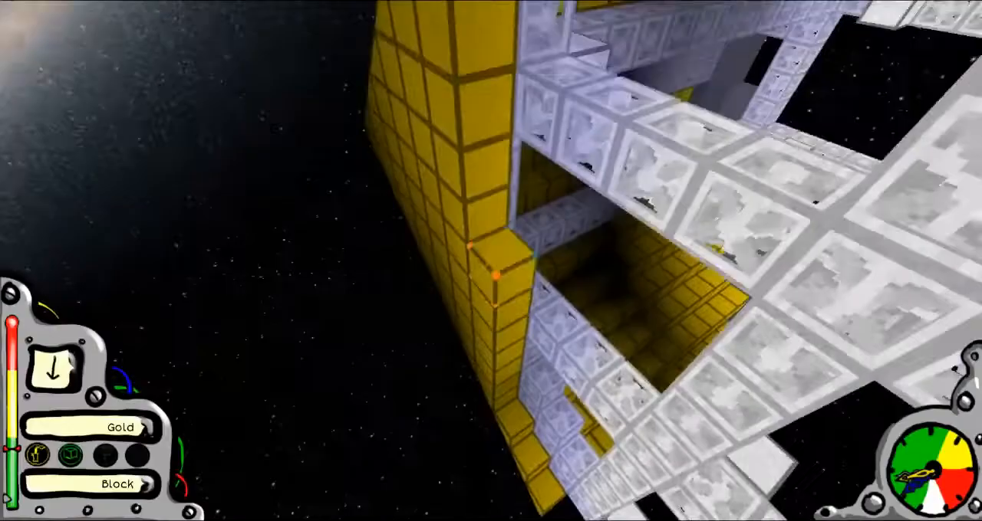
mouse_move(490, 261)
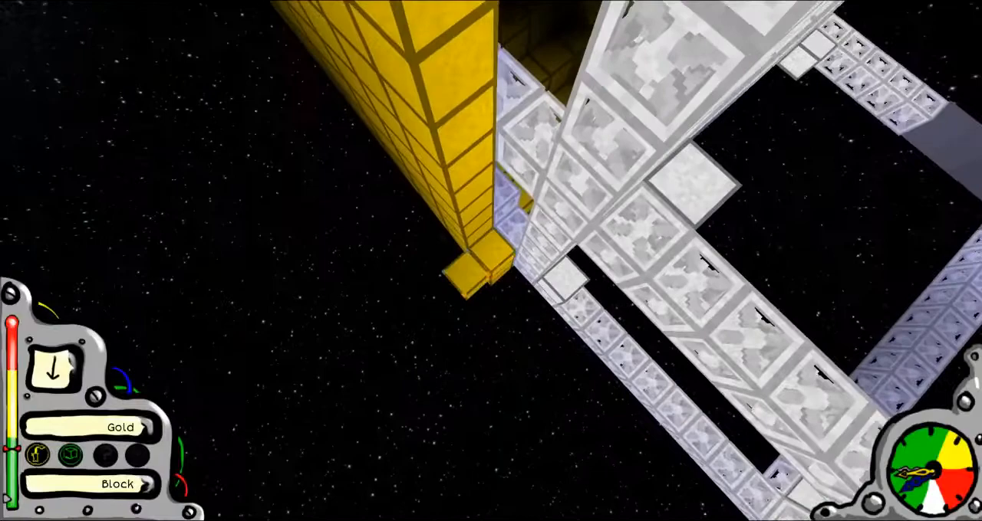
mouse_move(491, 261)
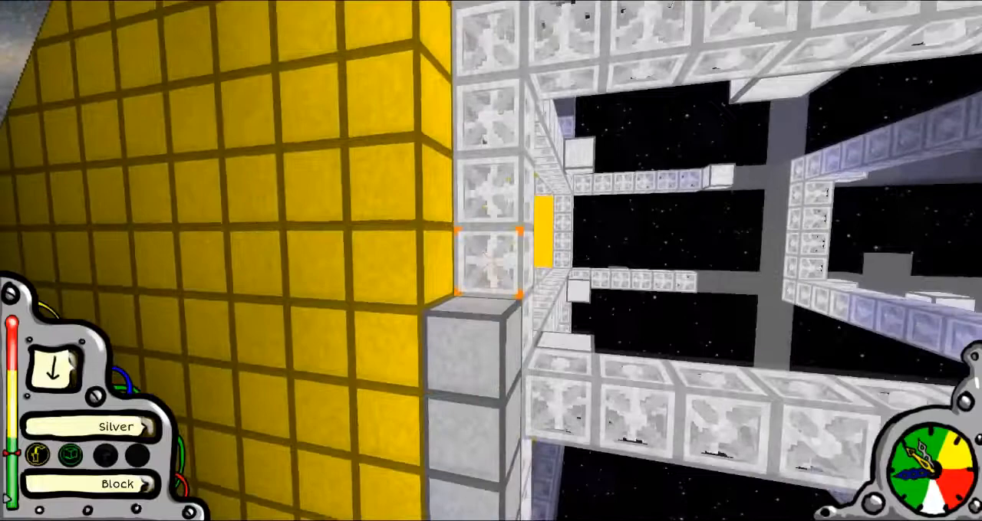
mouse_move(490, 260)
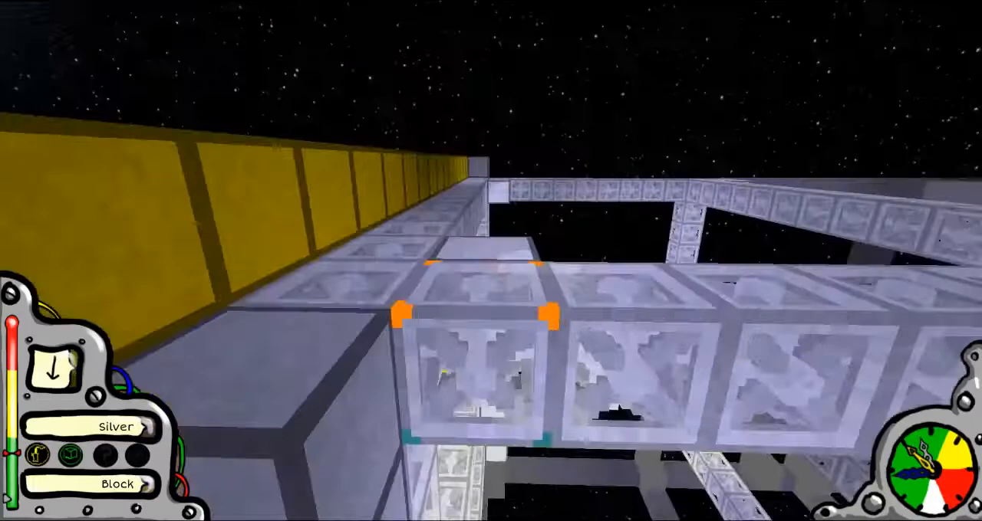
mouse_move(490, 261)
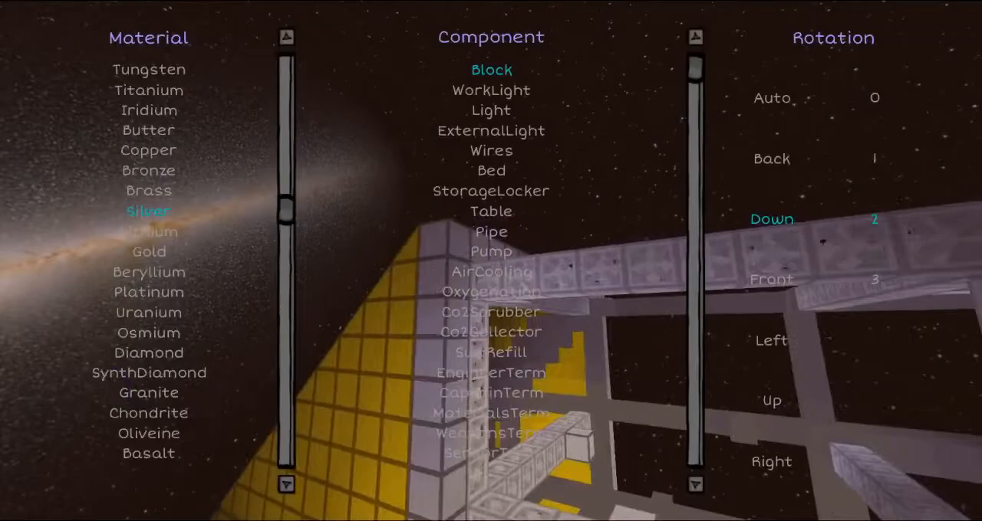
Select Graphene as the building material with the Block component
scroll("down", 3)
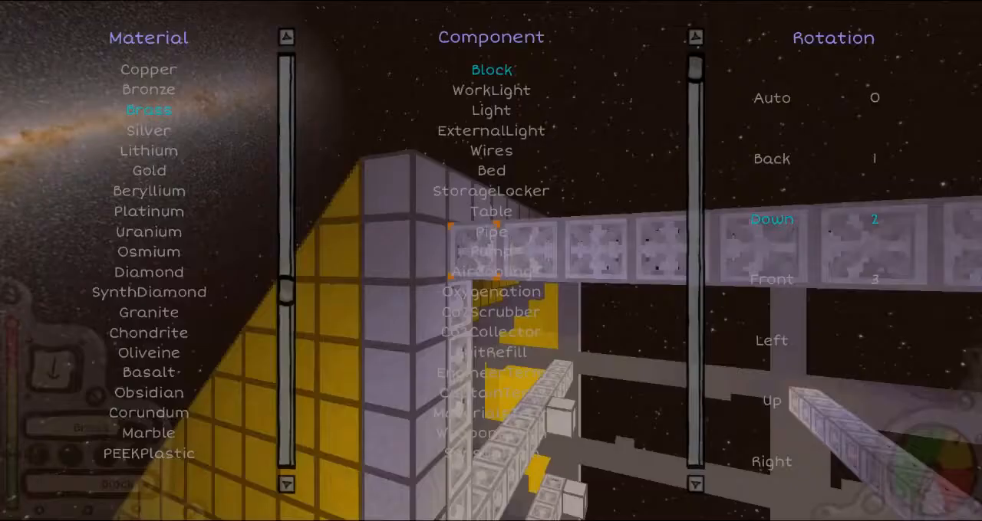
left_click(148, 89)
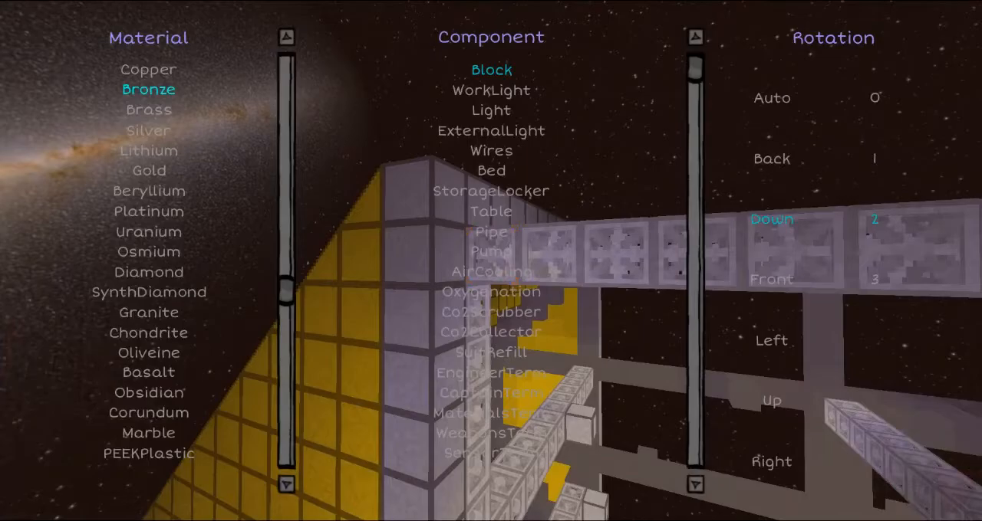
left_click(148, 211)
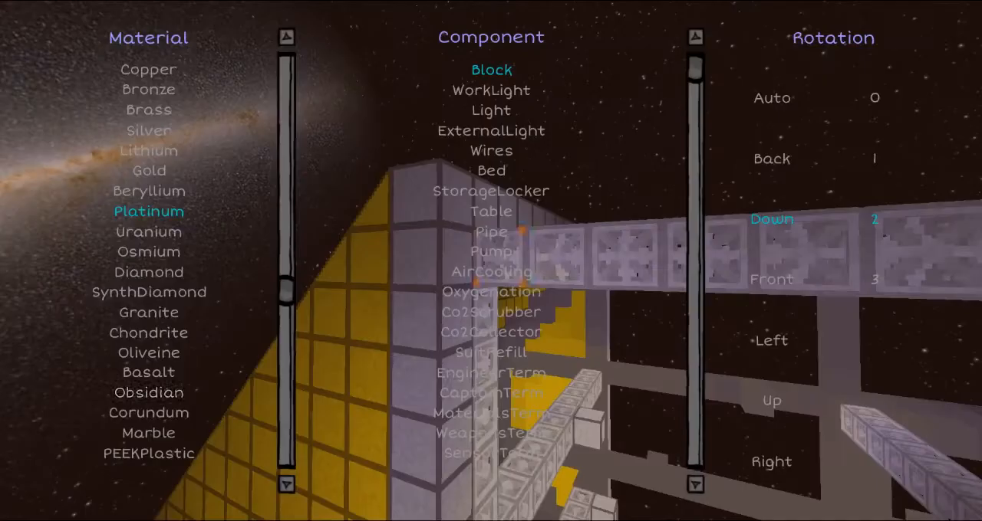
scroll("down", 3)
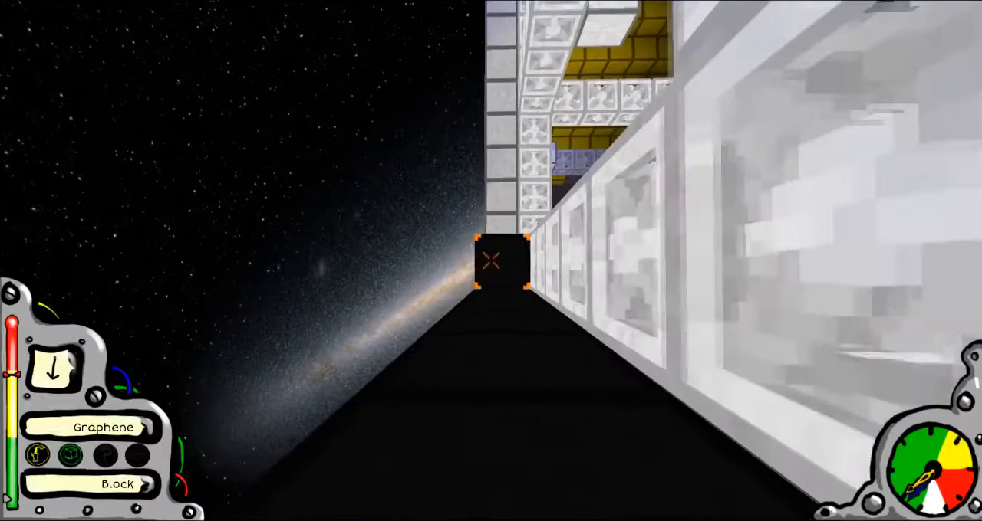
mouse_move(491, 261)
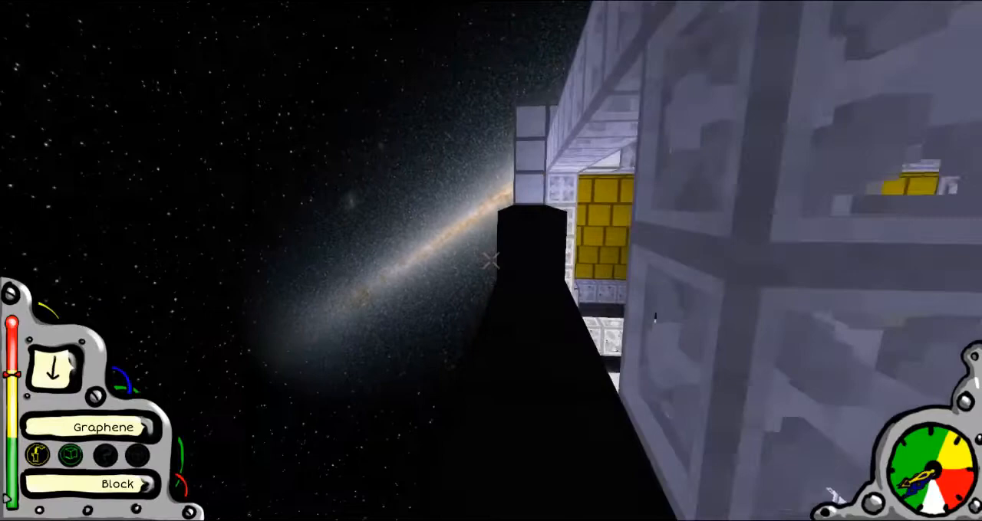
mouse_move(491, 261)
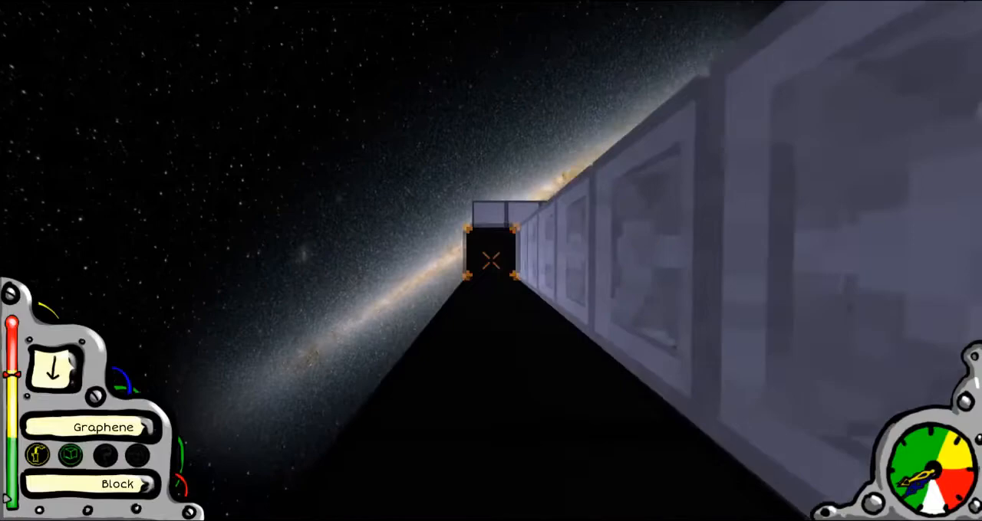
mouse_move(491, 260)
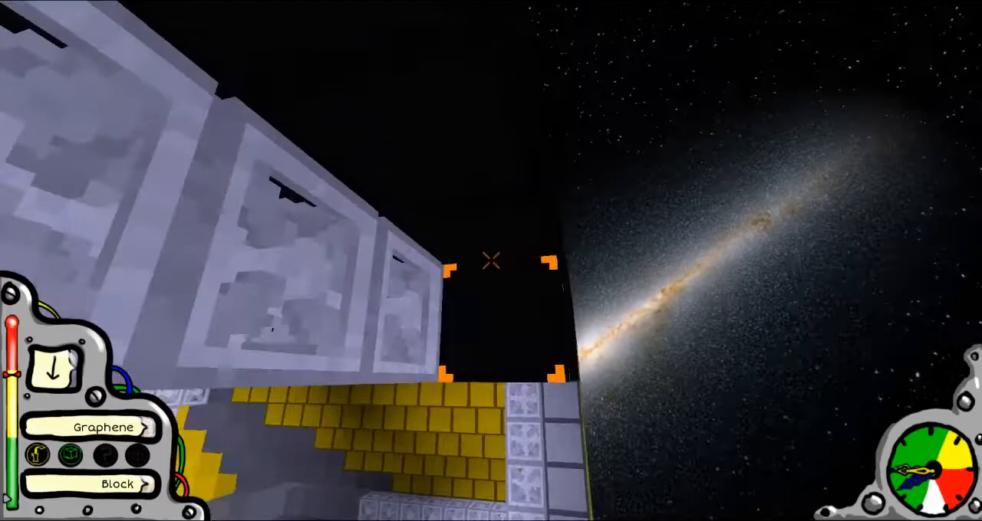
mouse_move(491, 261)
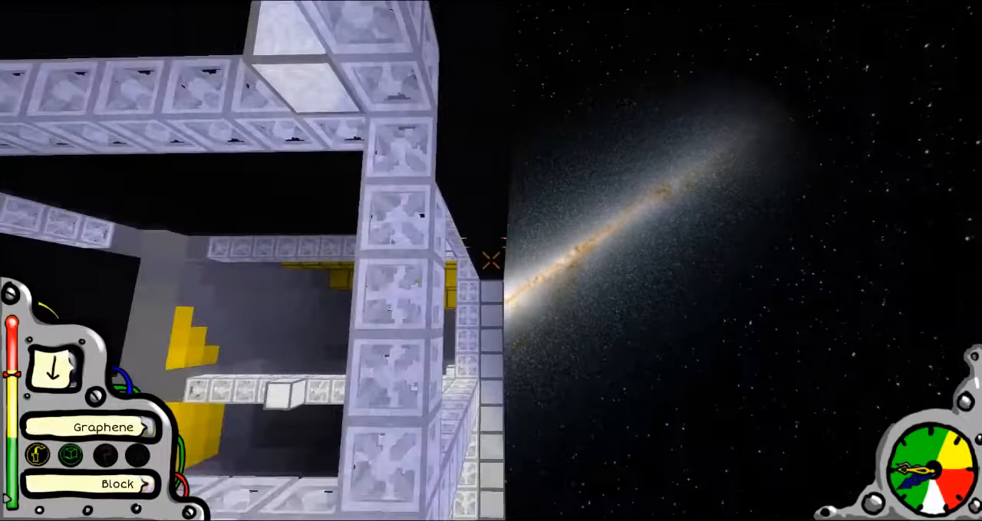
mouse_move(491, 257)
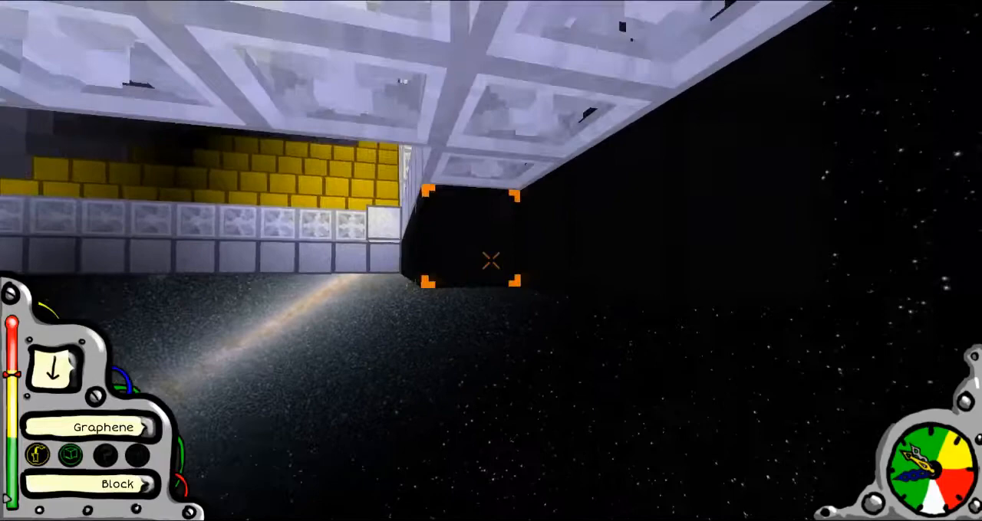
mouse_move(491, 261)
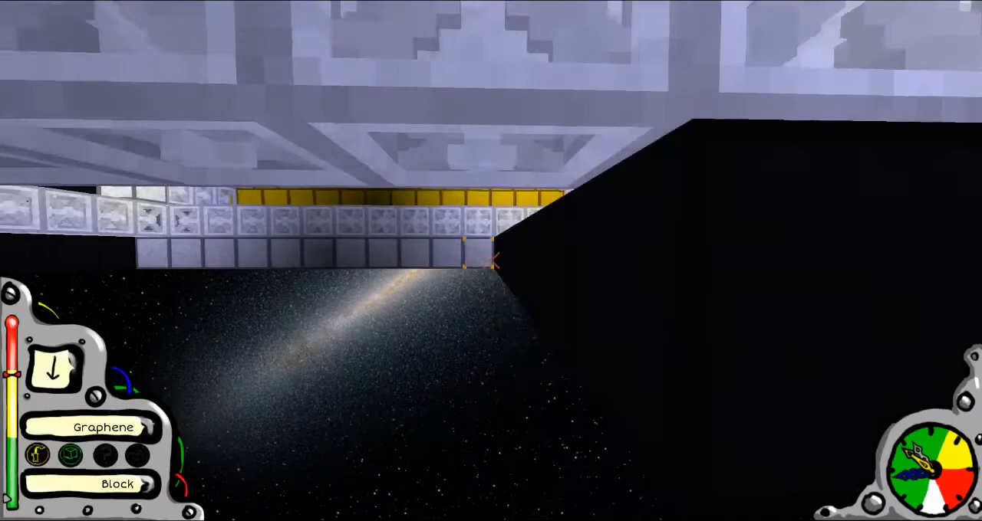
mouse_move(491, 261)
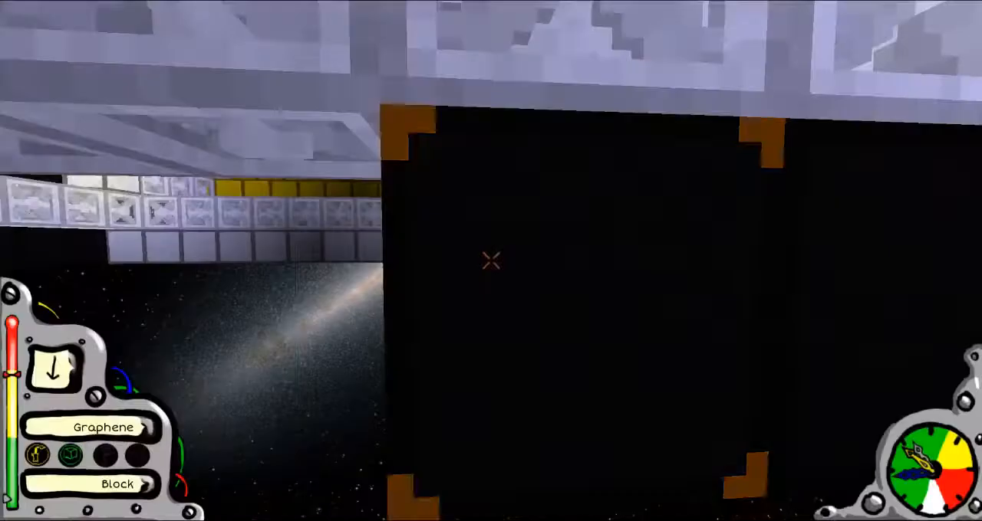
mouse_move(490, 262)
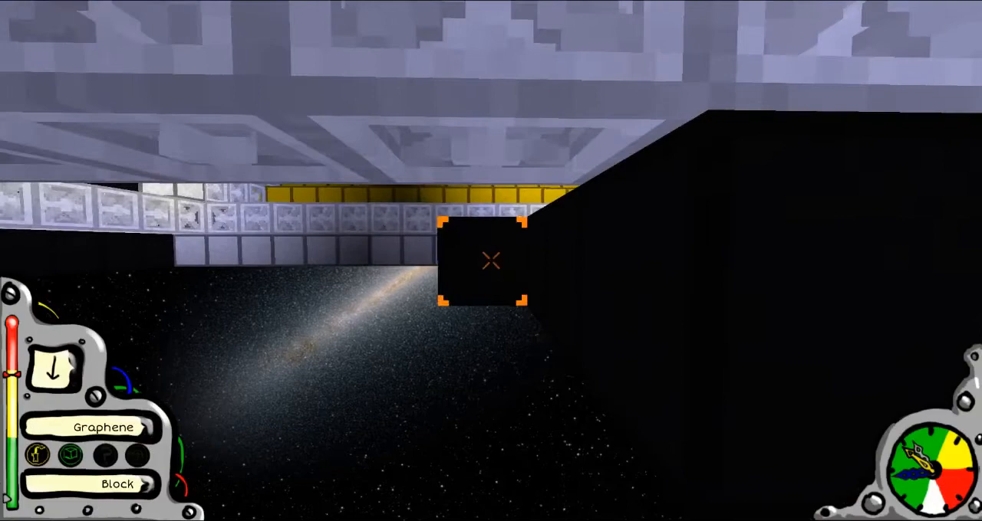
mouse_move(490, 260)
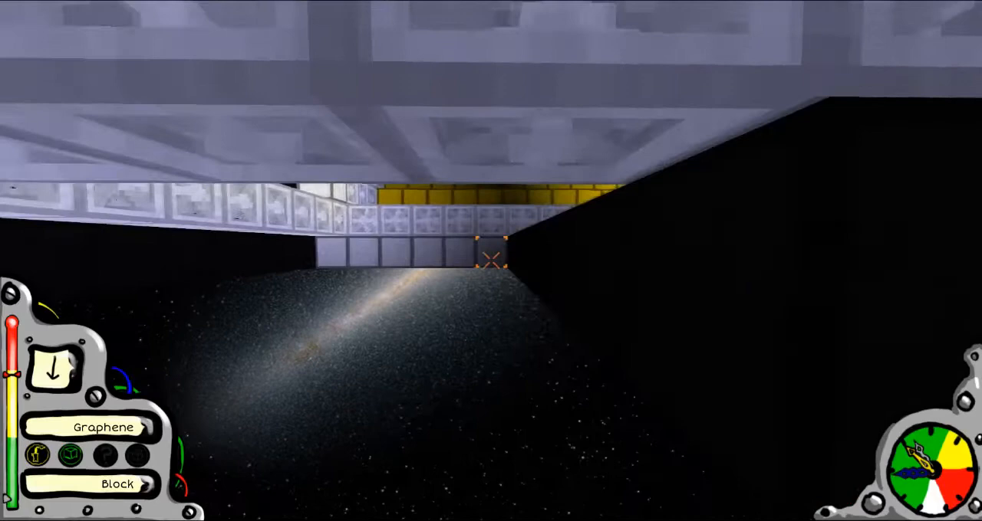
mouse_move(490, 261)
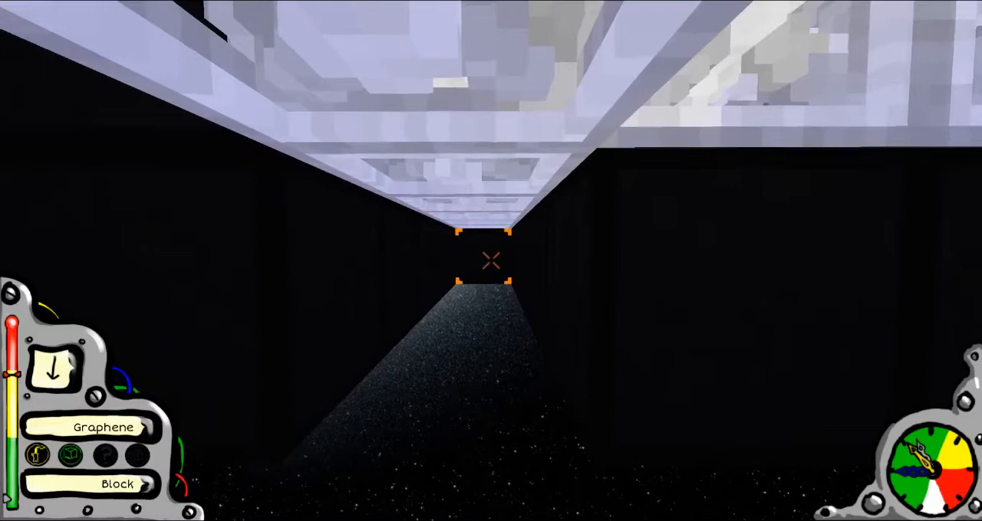
mouse_move(491, 261)
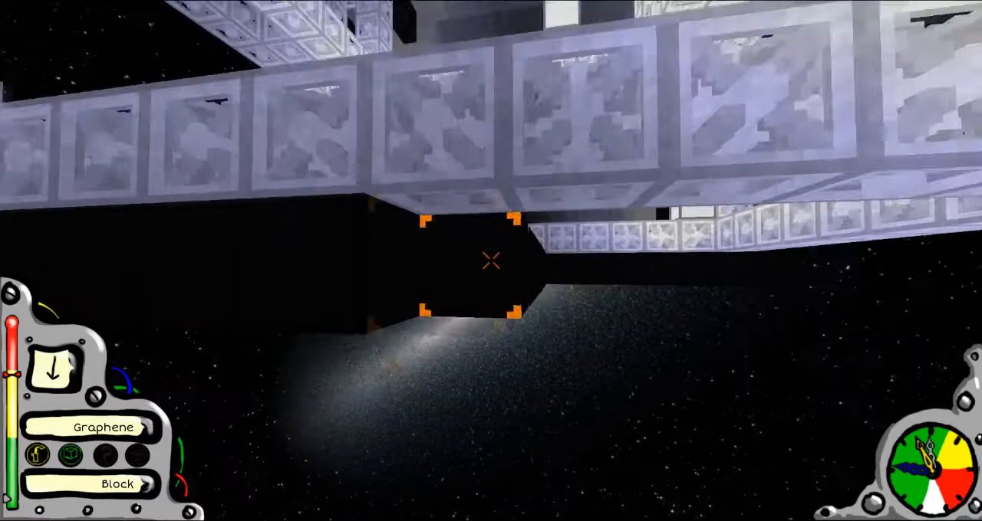
mouse_move(491, 261)
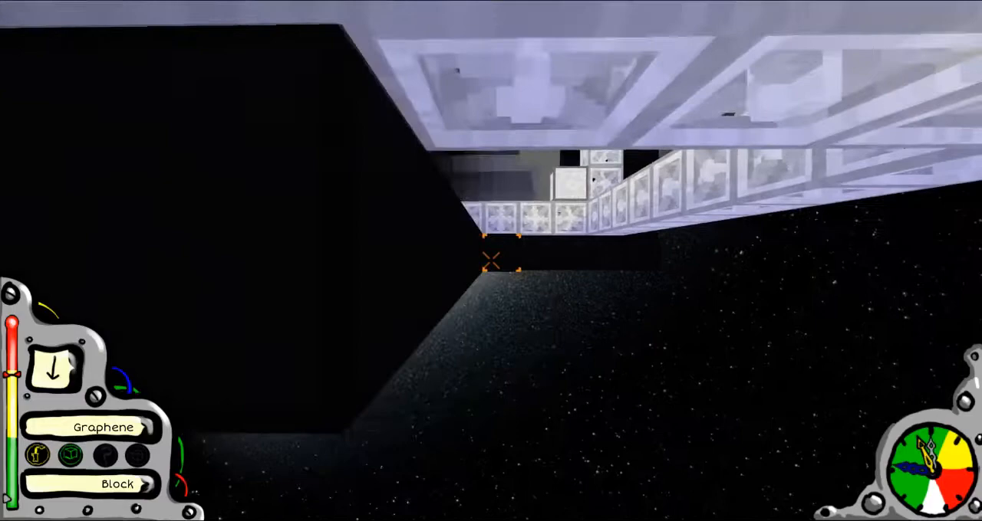
mouse_move(490, 261)
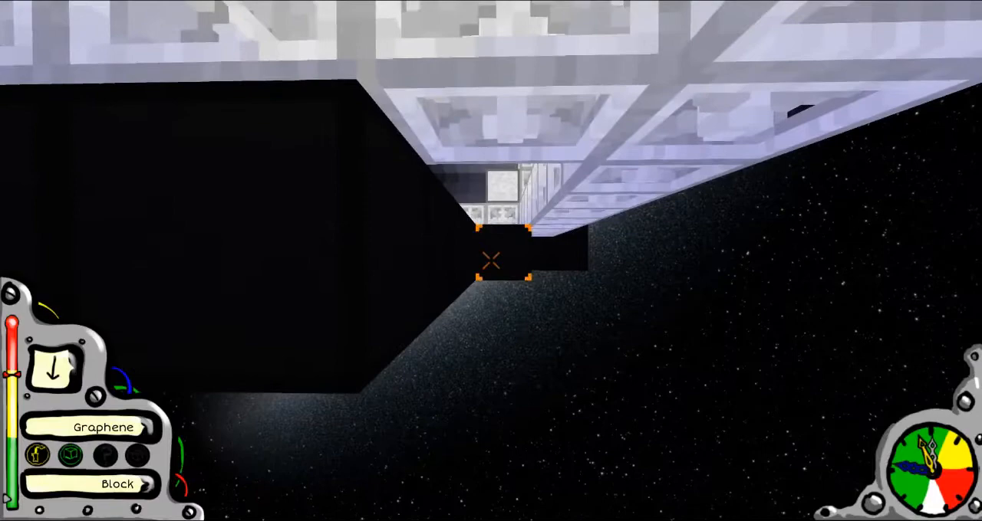
mouse_move(491, 262)
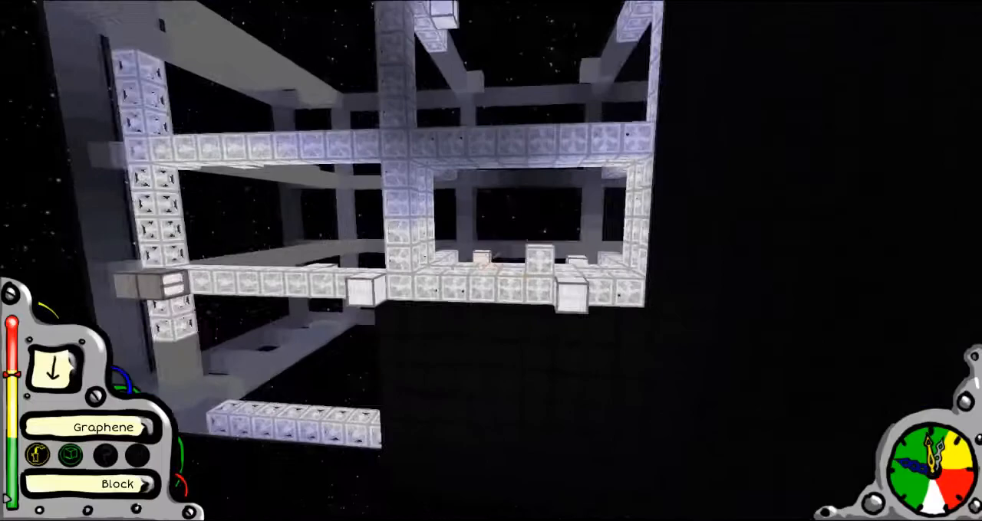
mouse_move(490, 260)
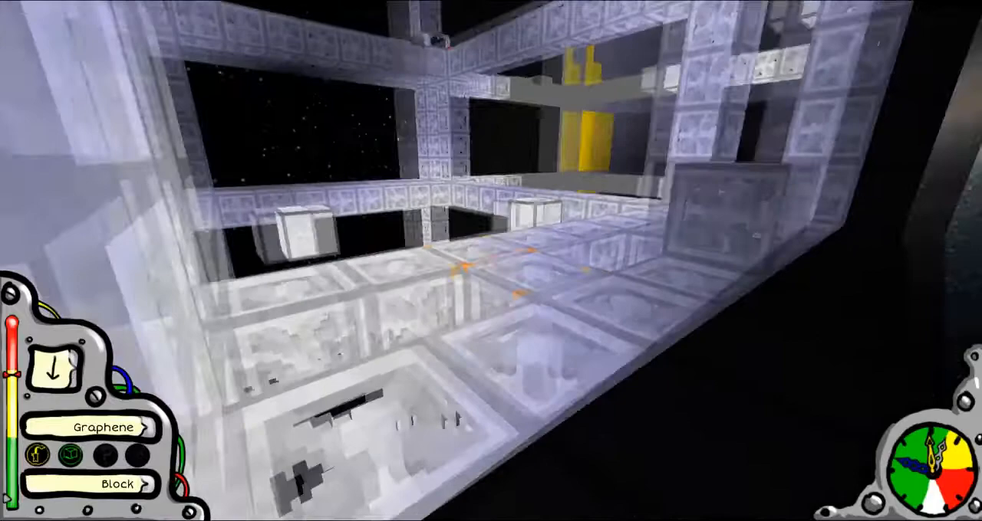
mouse_move(491, 261)
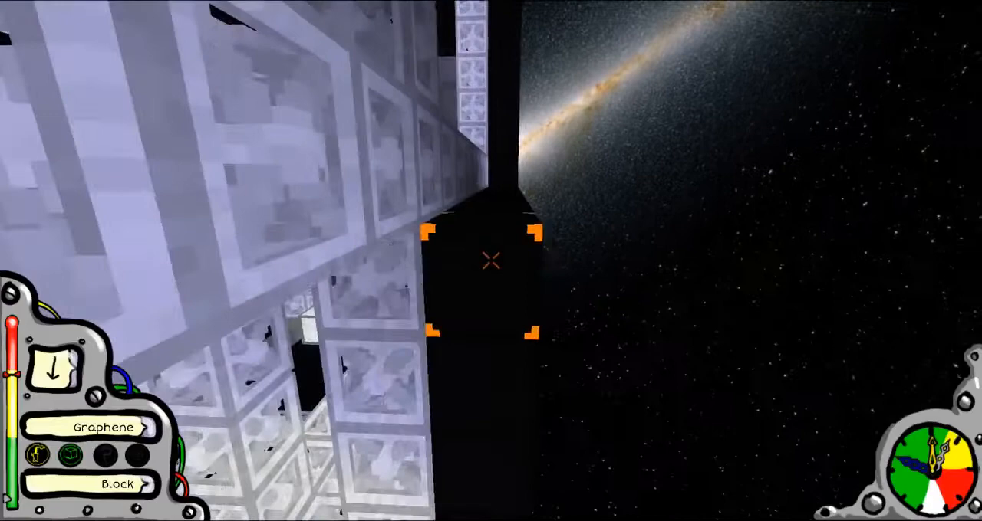
mouse_move(491, 261)
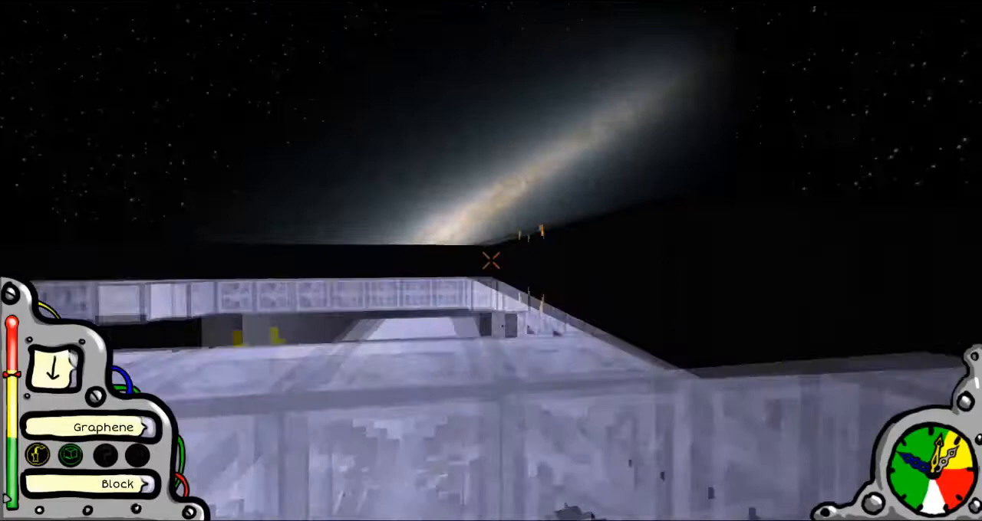
mouse_move(491, 260)
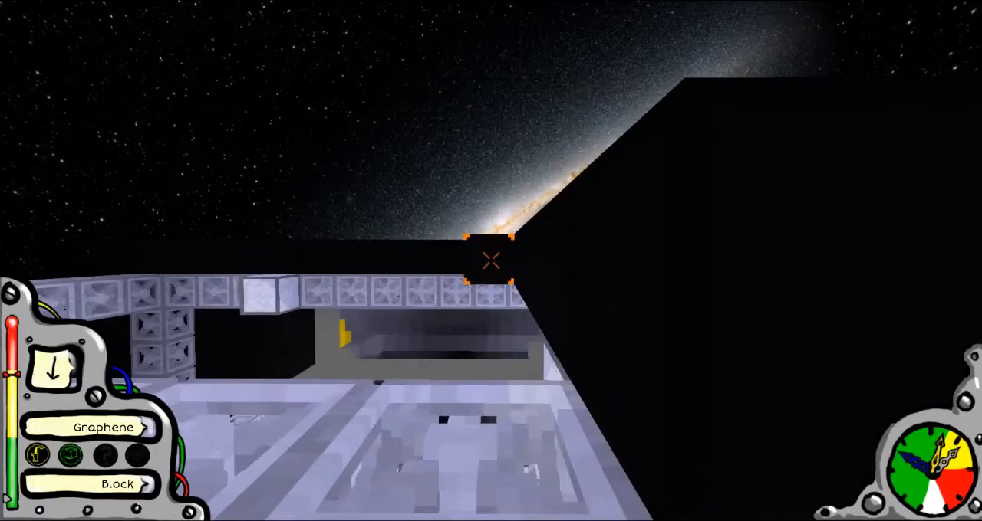
mouse_move(491, 261)
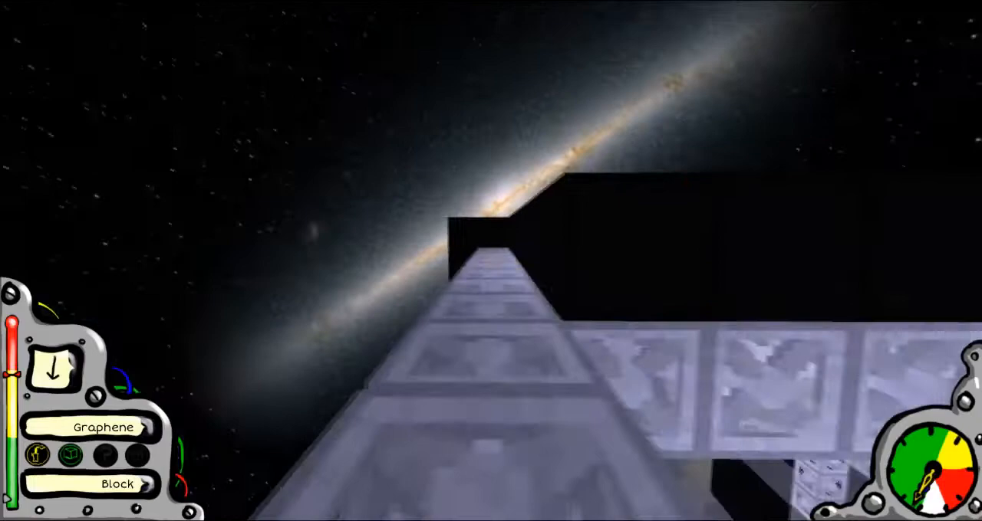
mouse_move(490, 261)
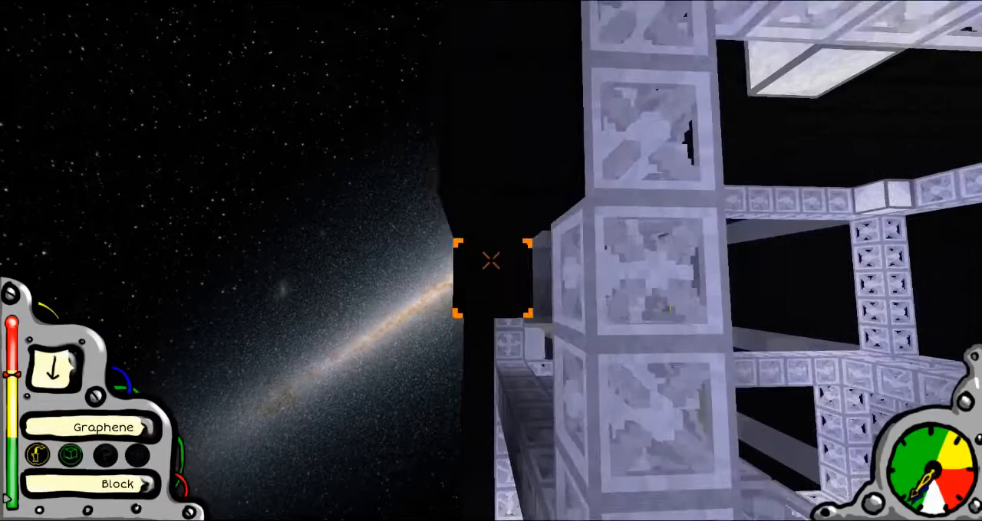
mouse_move(491, 261)
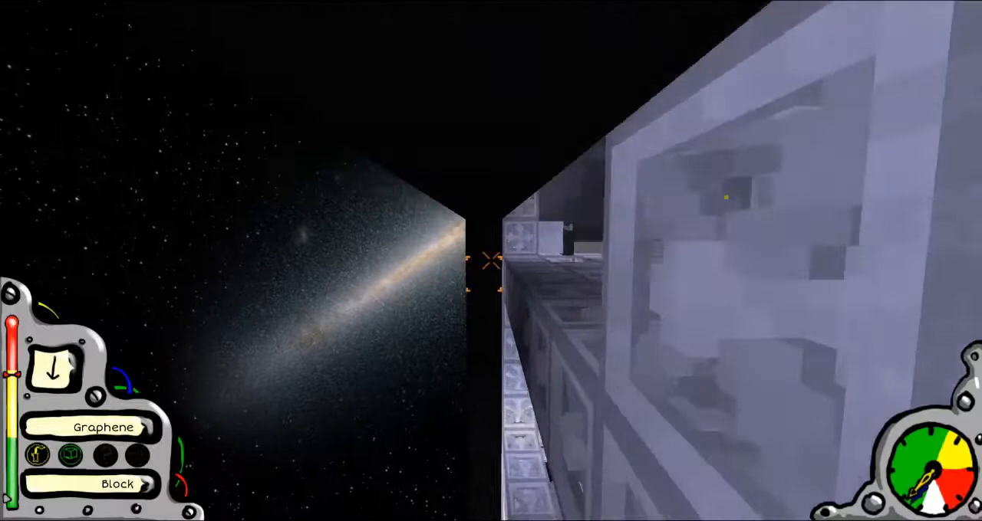
mouse_move(491, 261)
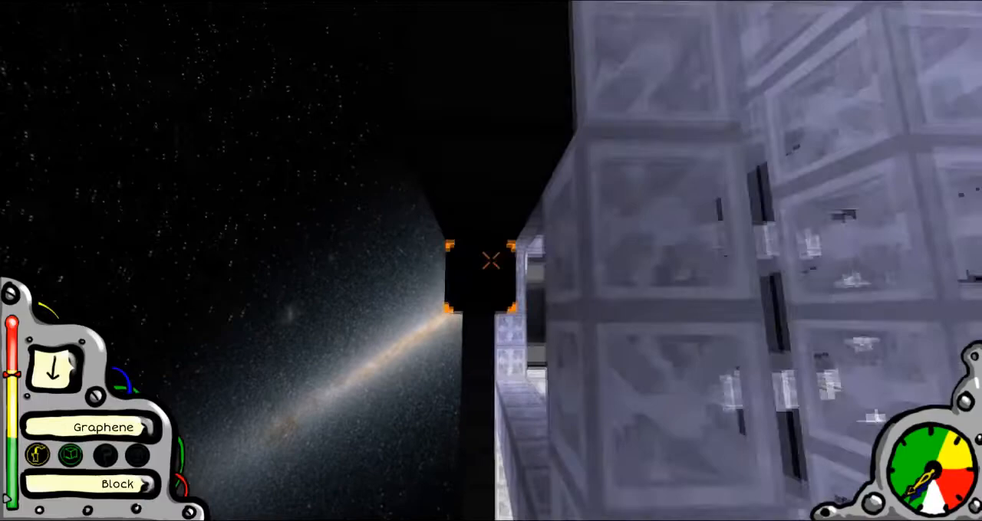
mouse_move(491, 261)
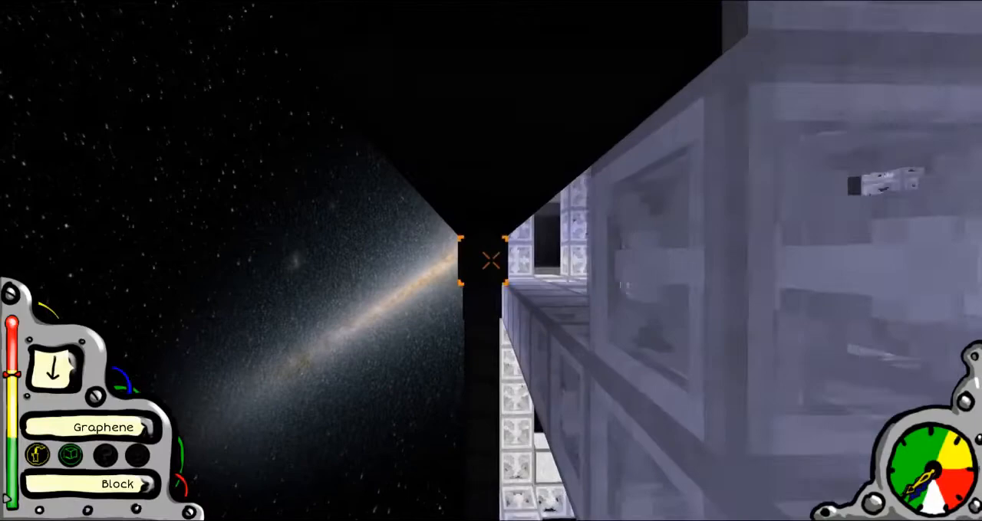
mouse_move(491, 261)
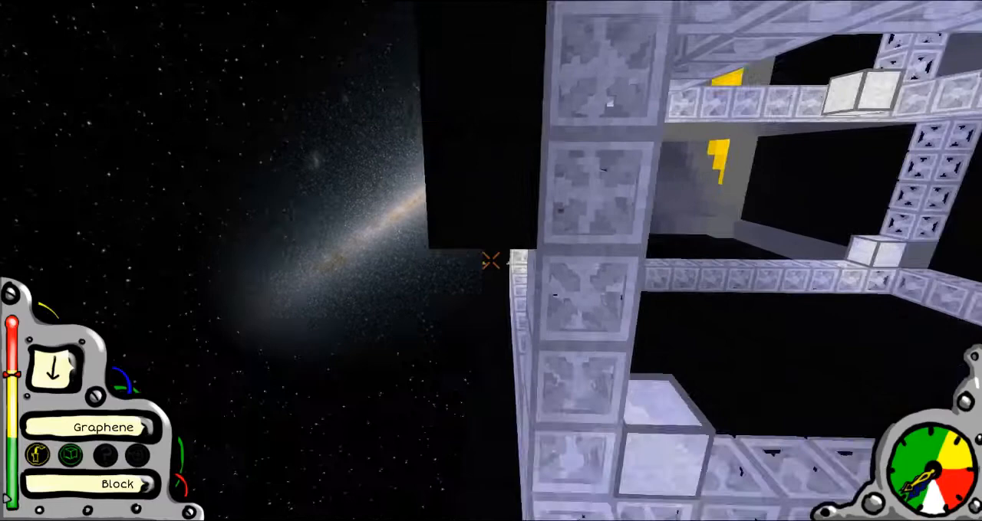
mouse_move(491, 261)
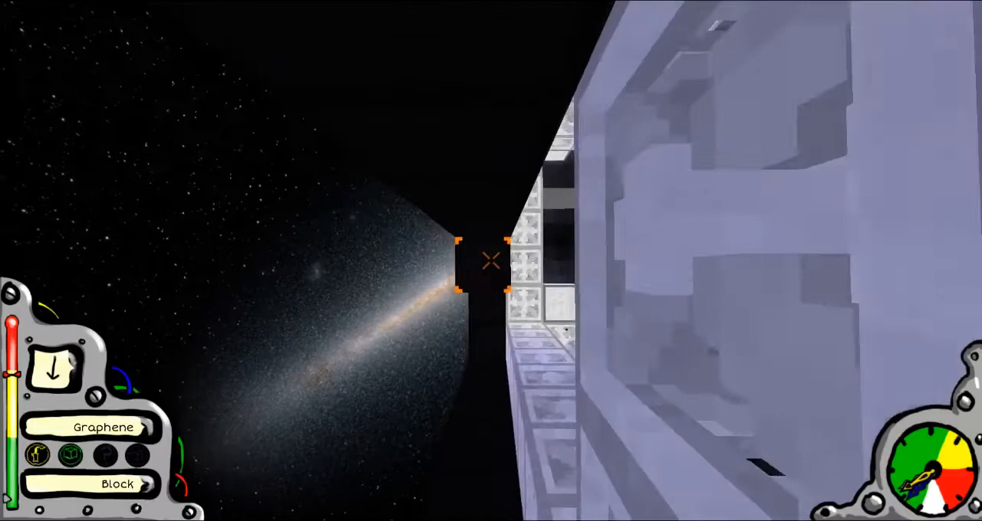
mouse_move(491, 261)
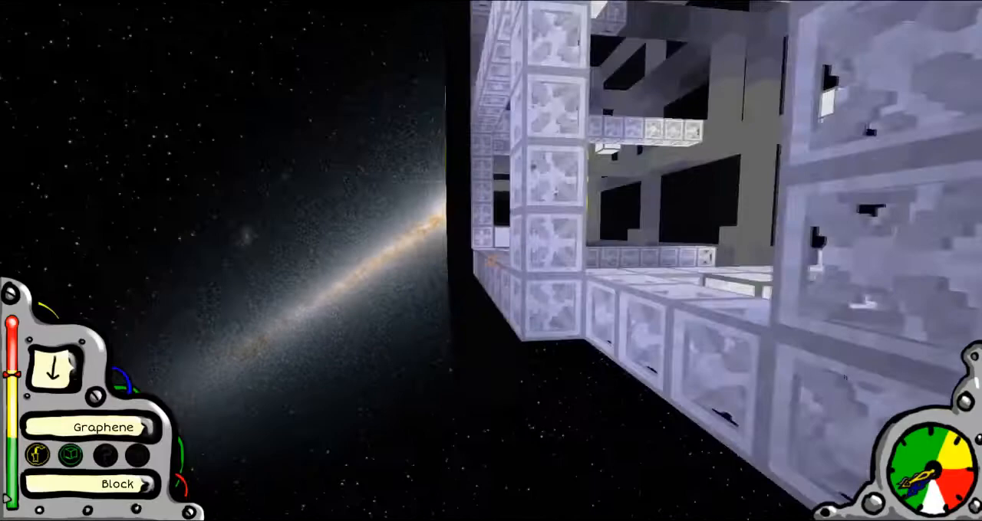
mouse_move(491, 259)
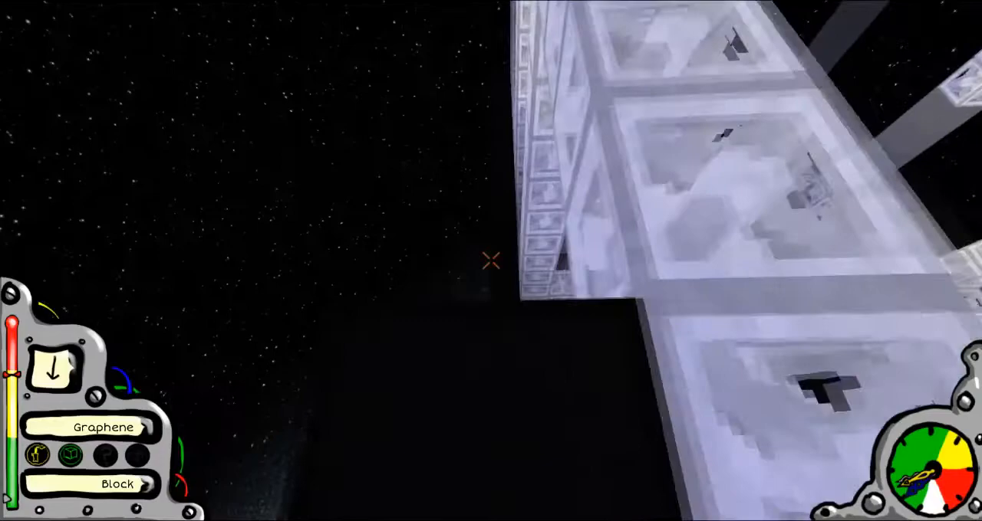
mouse_move(491, 260)
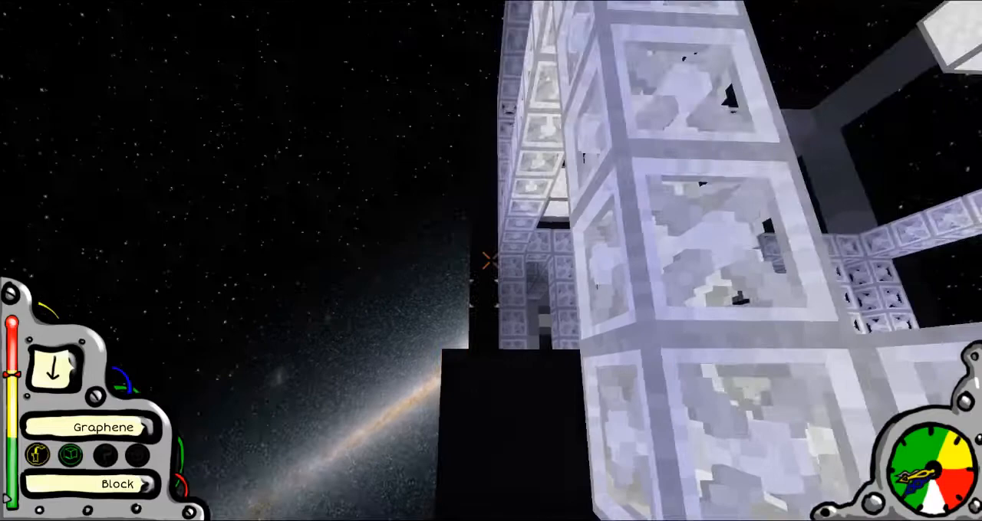
mouse_move(491, 261)
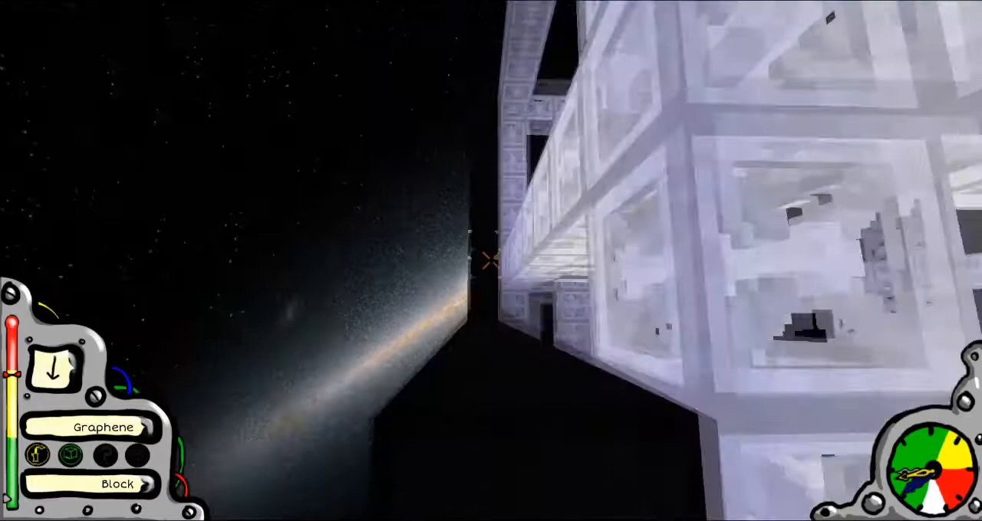
mouse_move(491, 261)
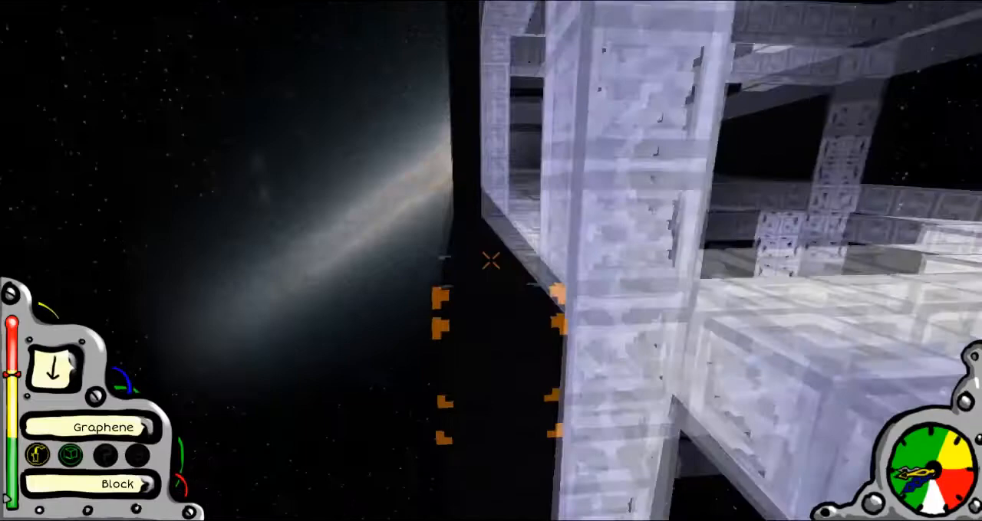
mouse_move(491, 260)
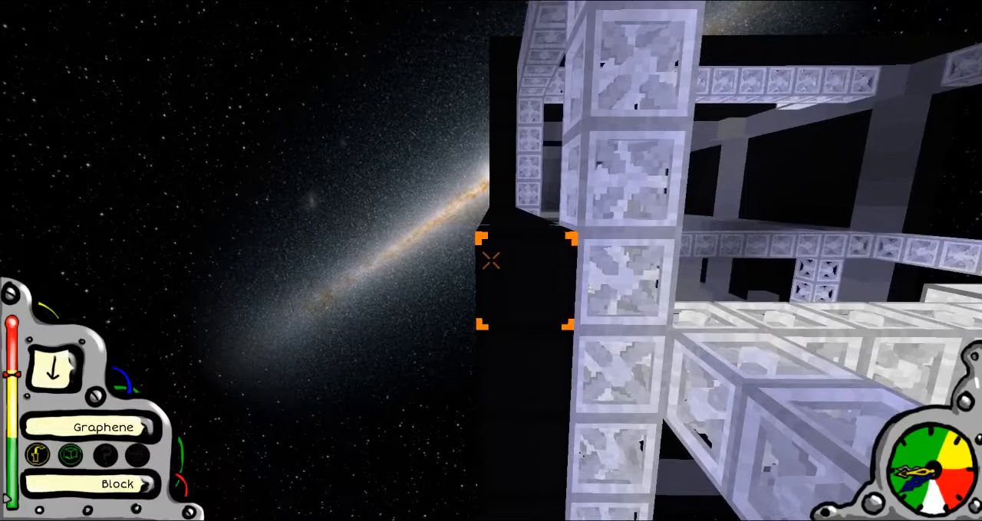
mouse_move(491, 261)
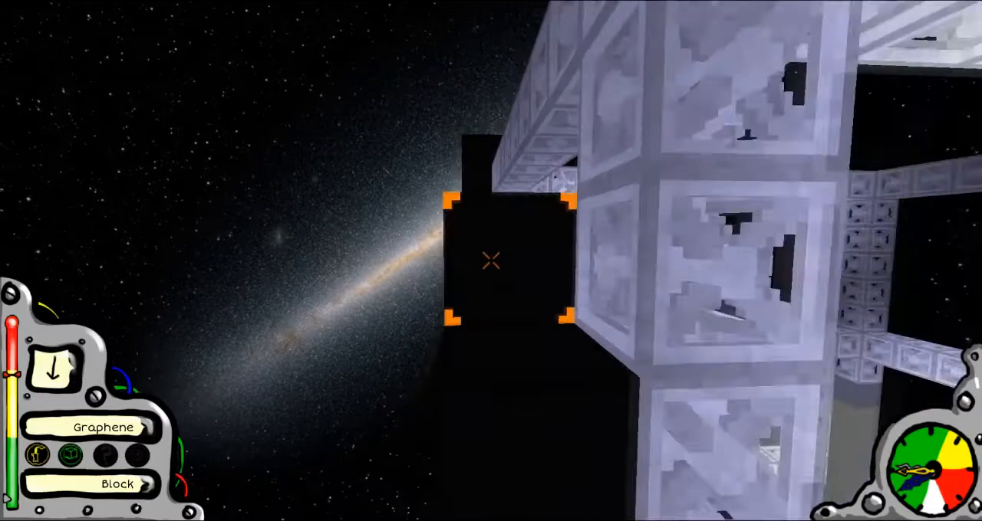
mouse_move(491, 261)
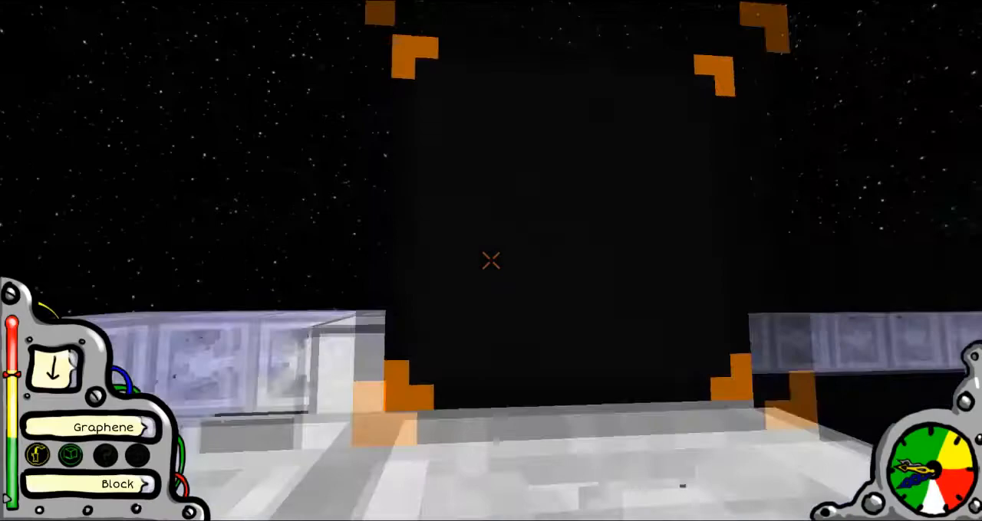
mouse_move(491, 261)
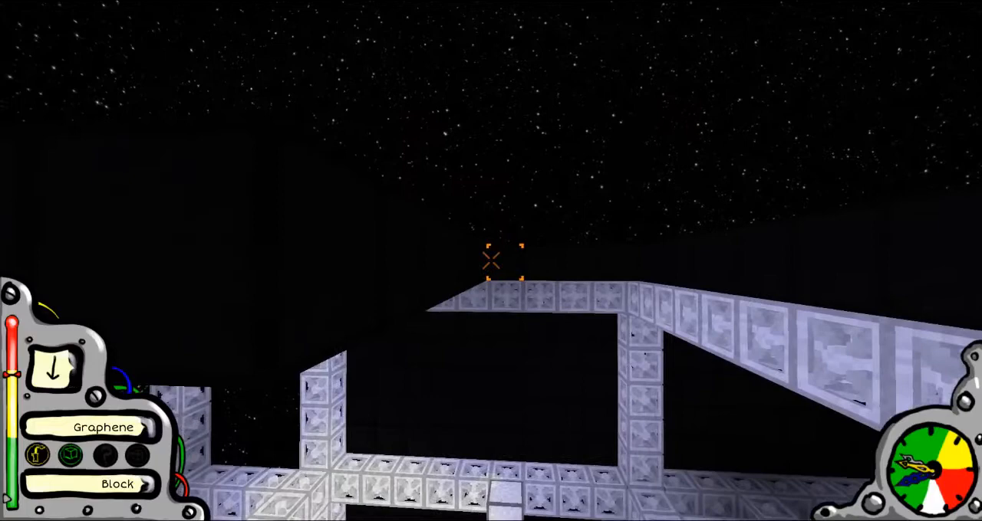
mouse_move(490, 261)
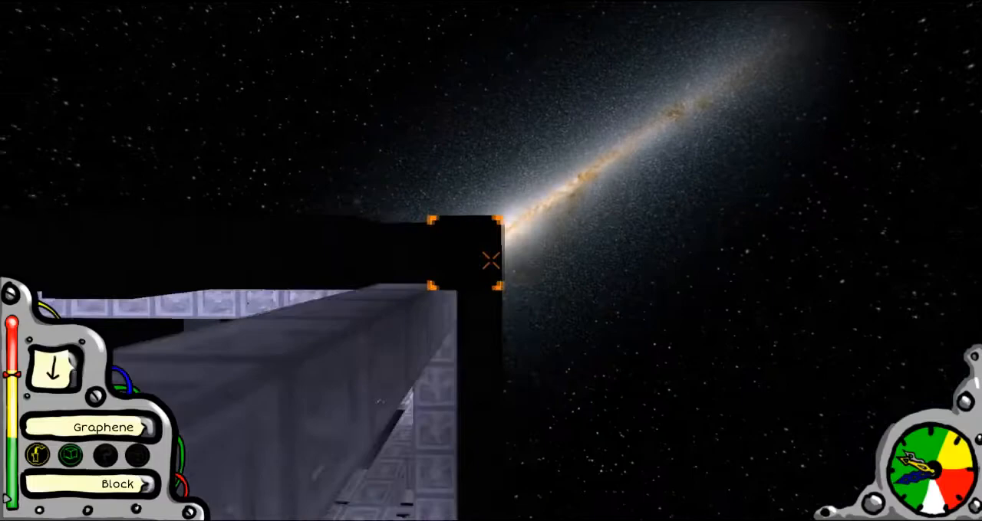
mouse_move(490, 260)
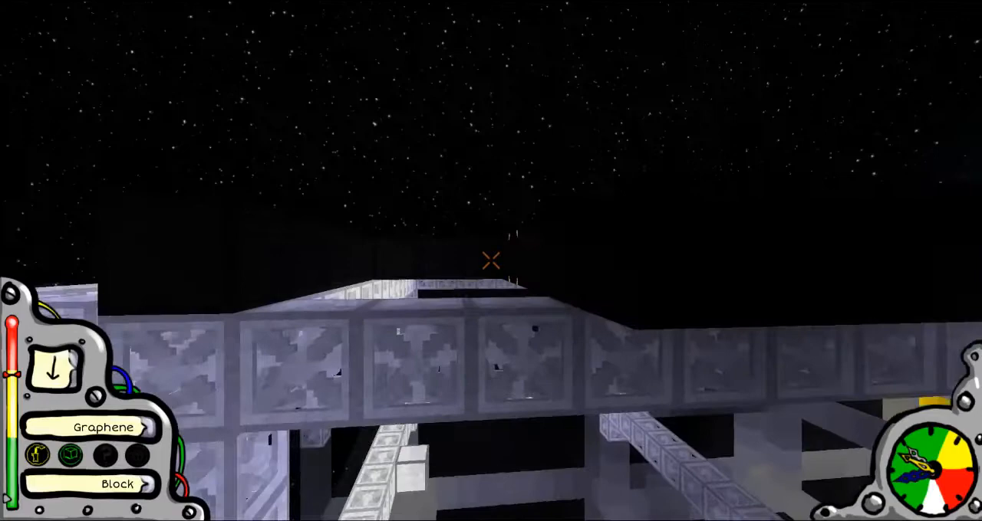
mouse_move(491, 261)
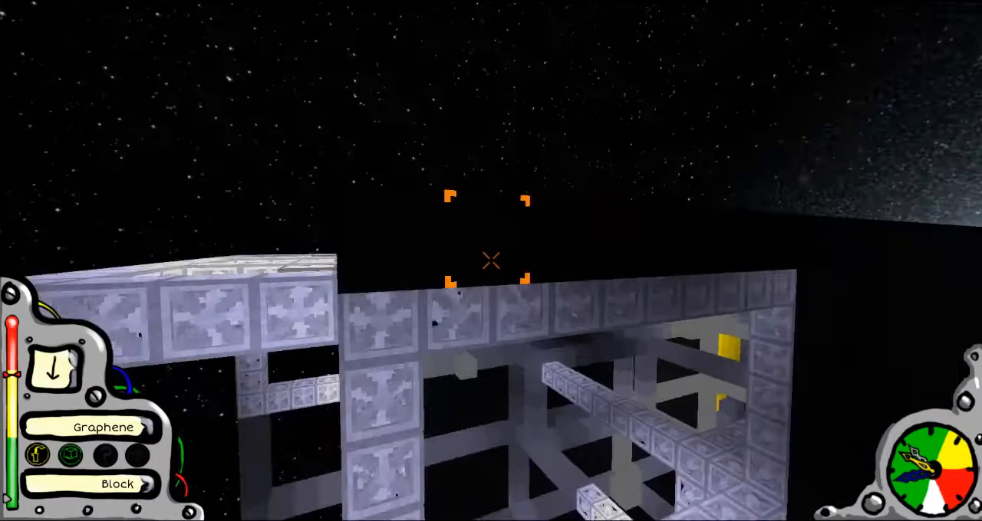
mouse_move(491, 260)
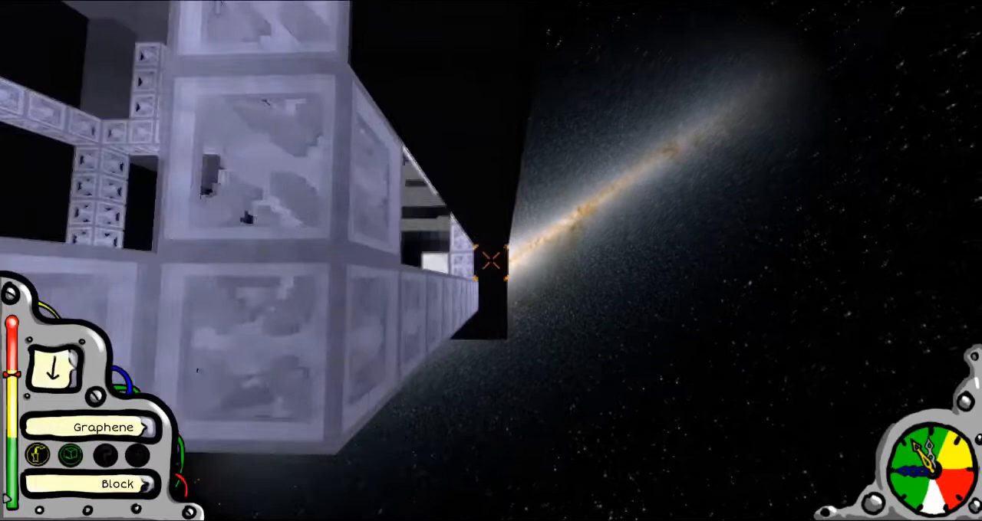
mouse_move(491, 261)
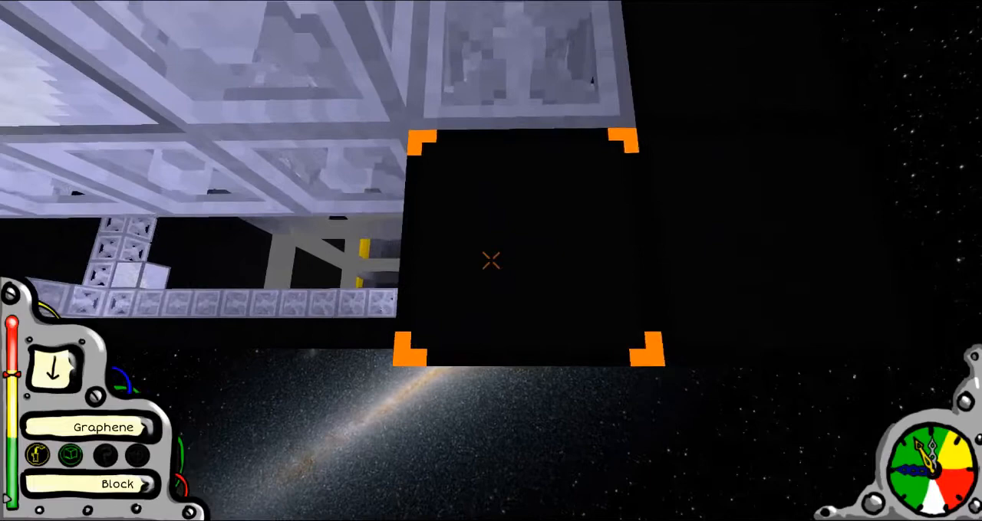
mouse_move(490, 261)
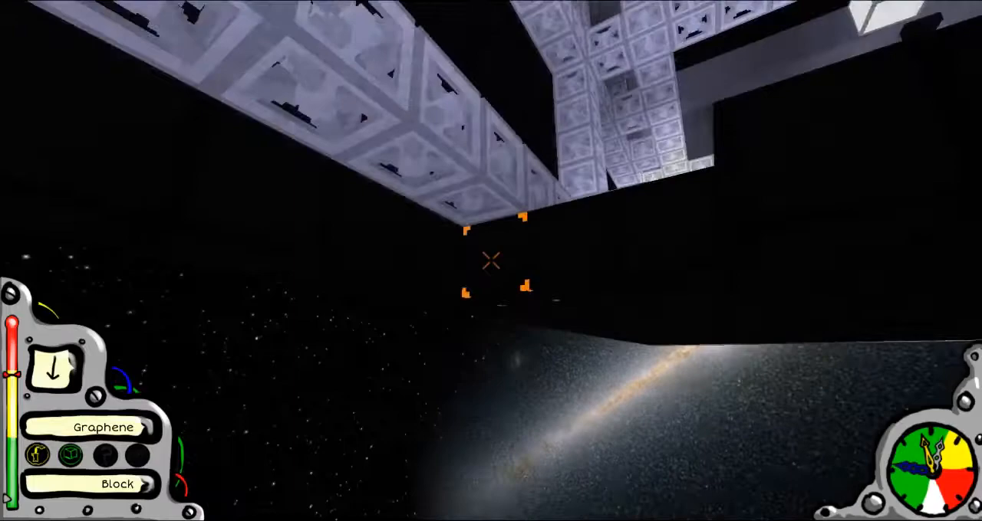
mouse_move(490, 260)
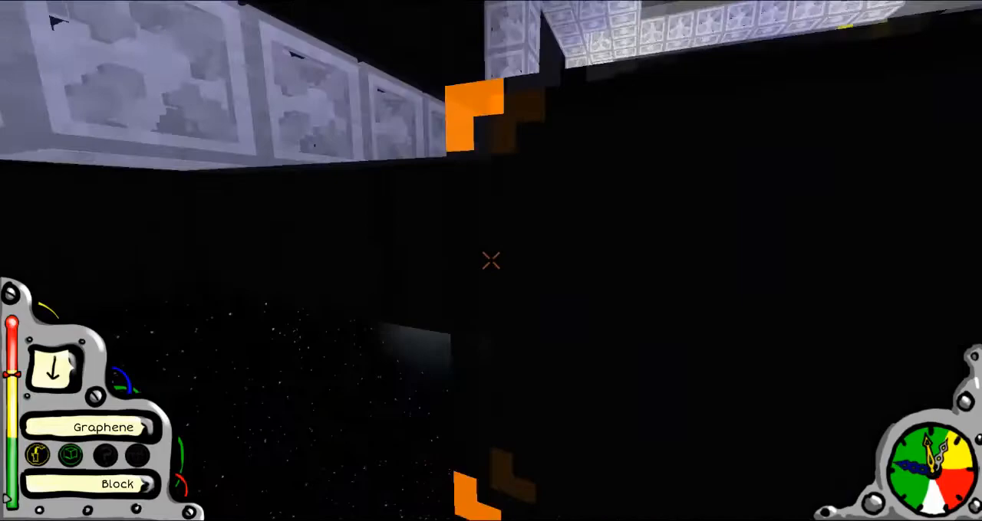
mouse_move(491, 260)
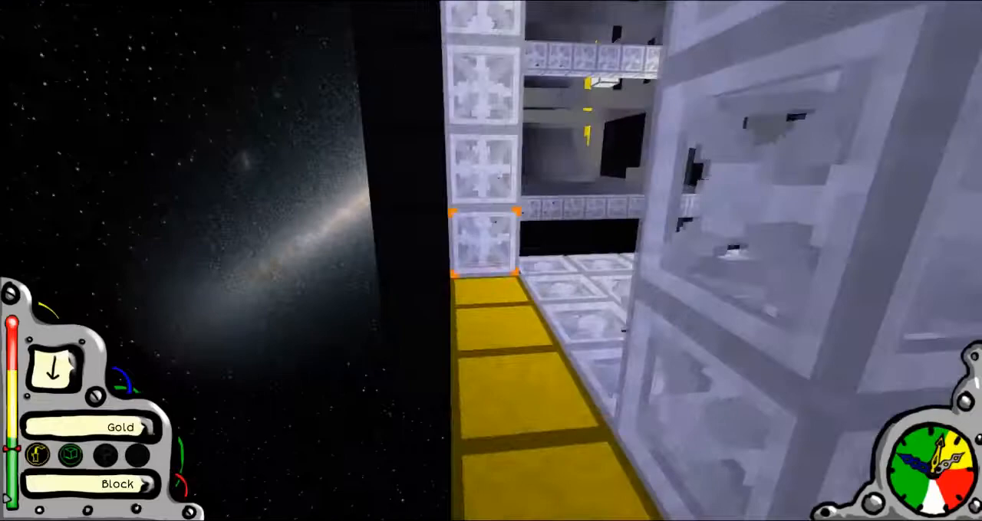
mouse_move(491, 261)
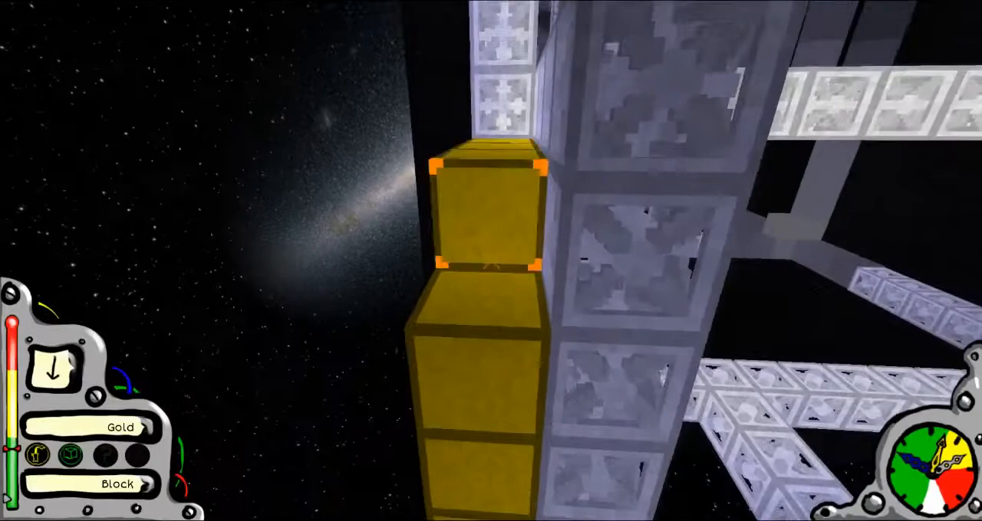
mouse_move(491, 261)
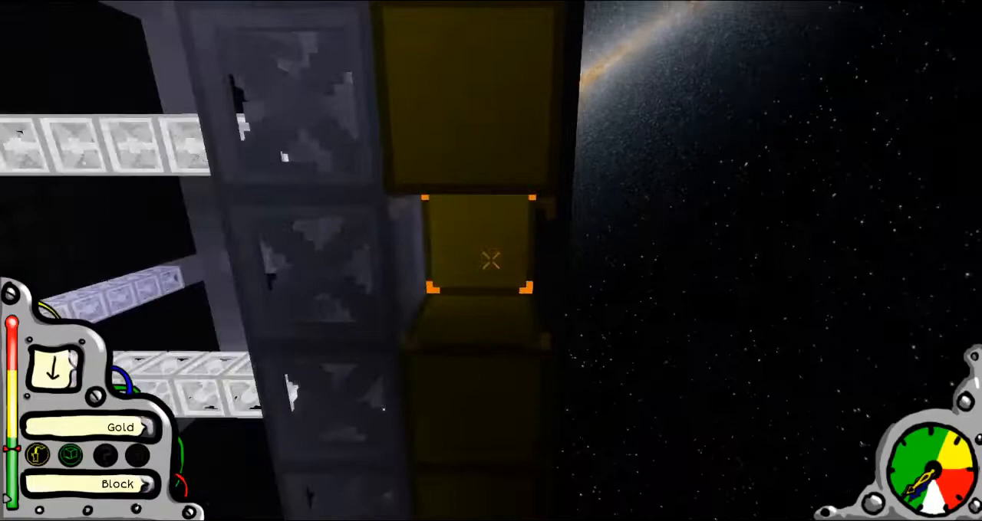
mouse_move(491, 261)
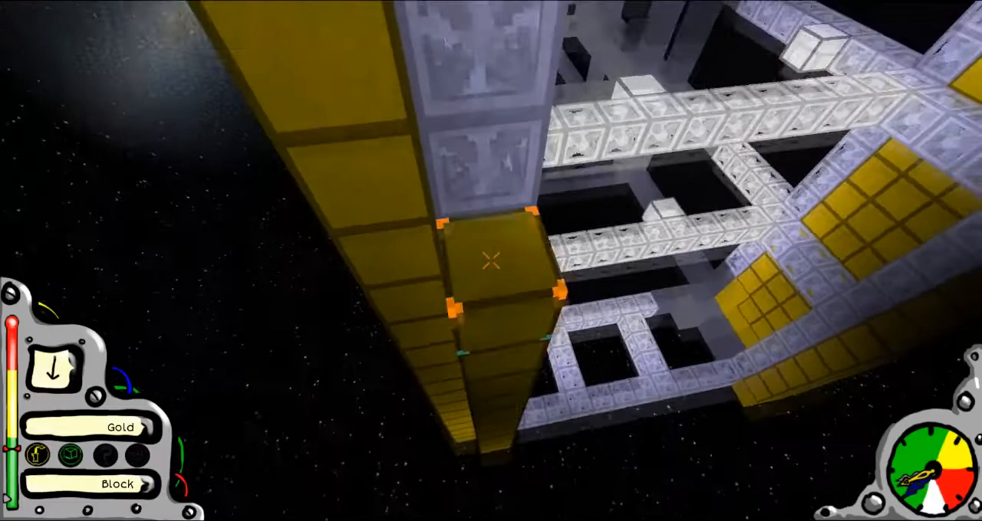
mouse_move(491, 261)
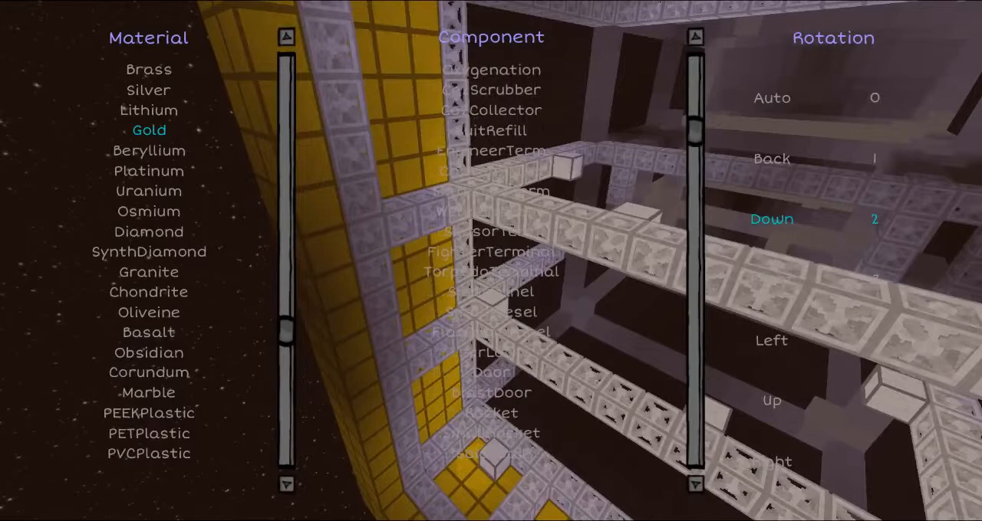
Pick Rocket as the component, keeping the downward rotation
scroll("down", 3)
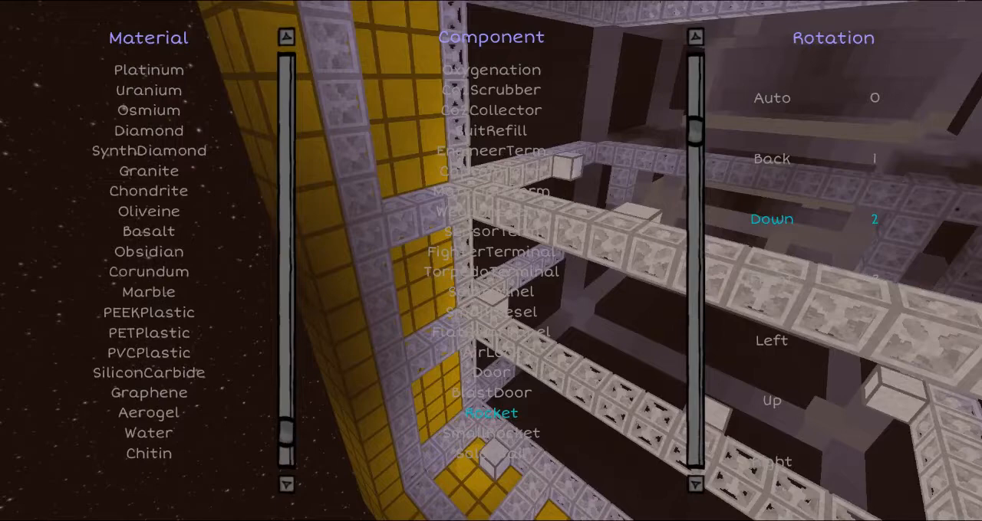